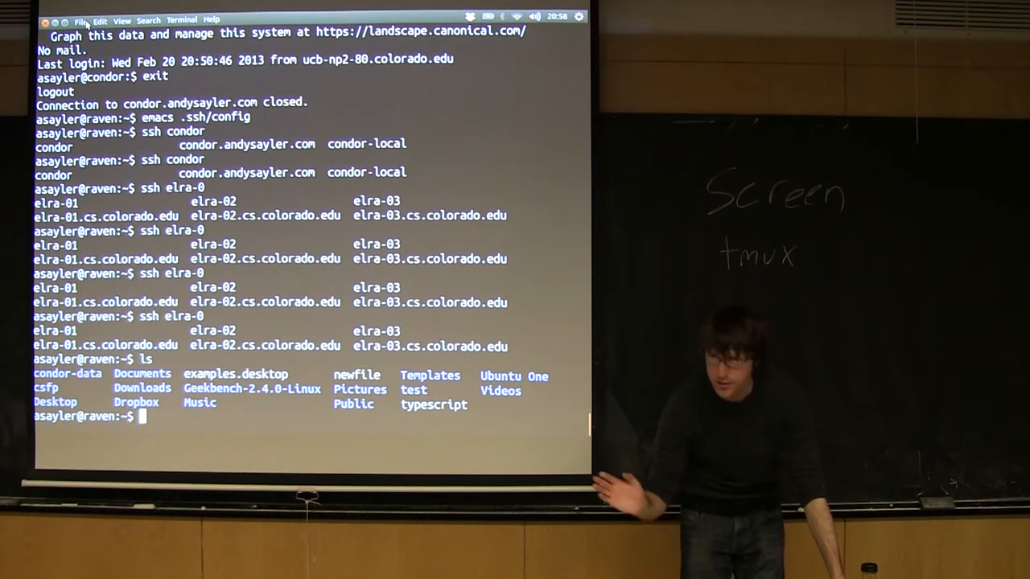
Step: Start a new terminal tab from the File menu's Open Tab entry
{"action": "left_click", "coordinate": [80, 21]}
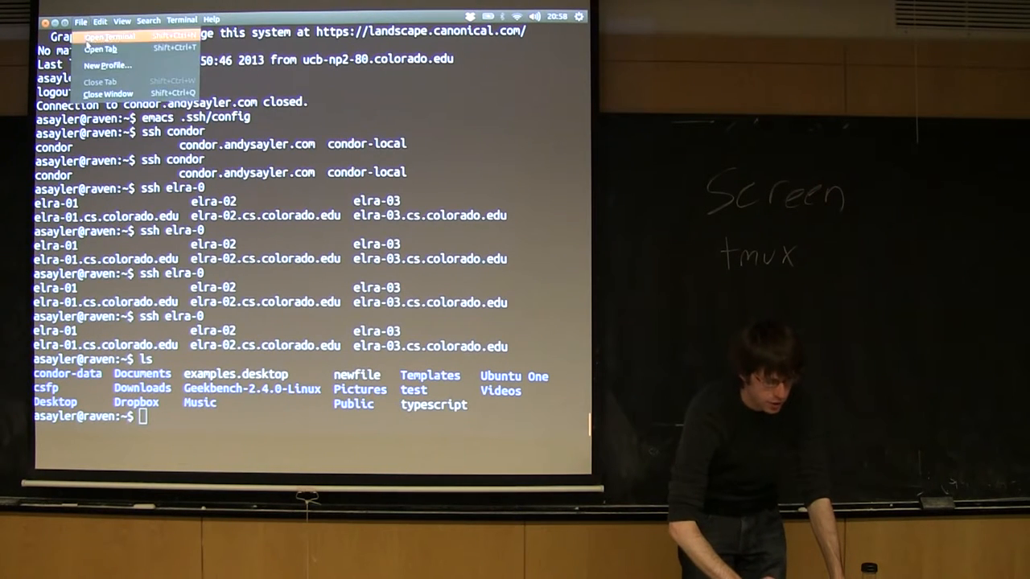
{"action": "left_click", "coordinate": [119, 34]}
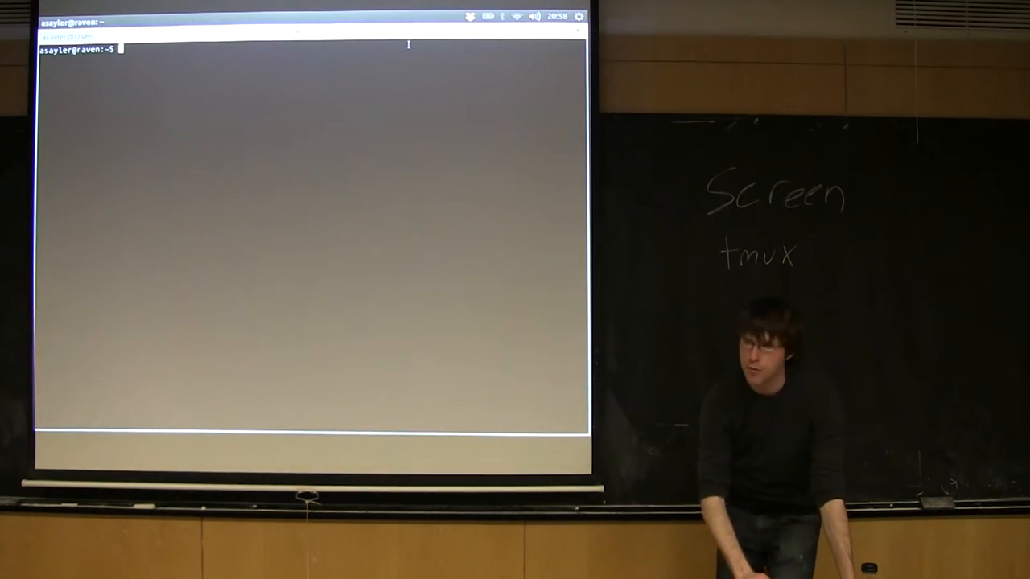